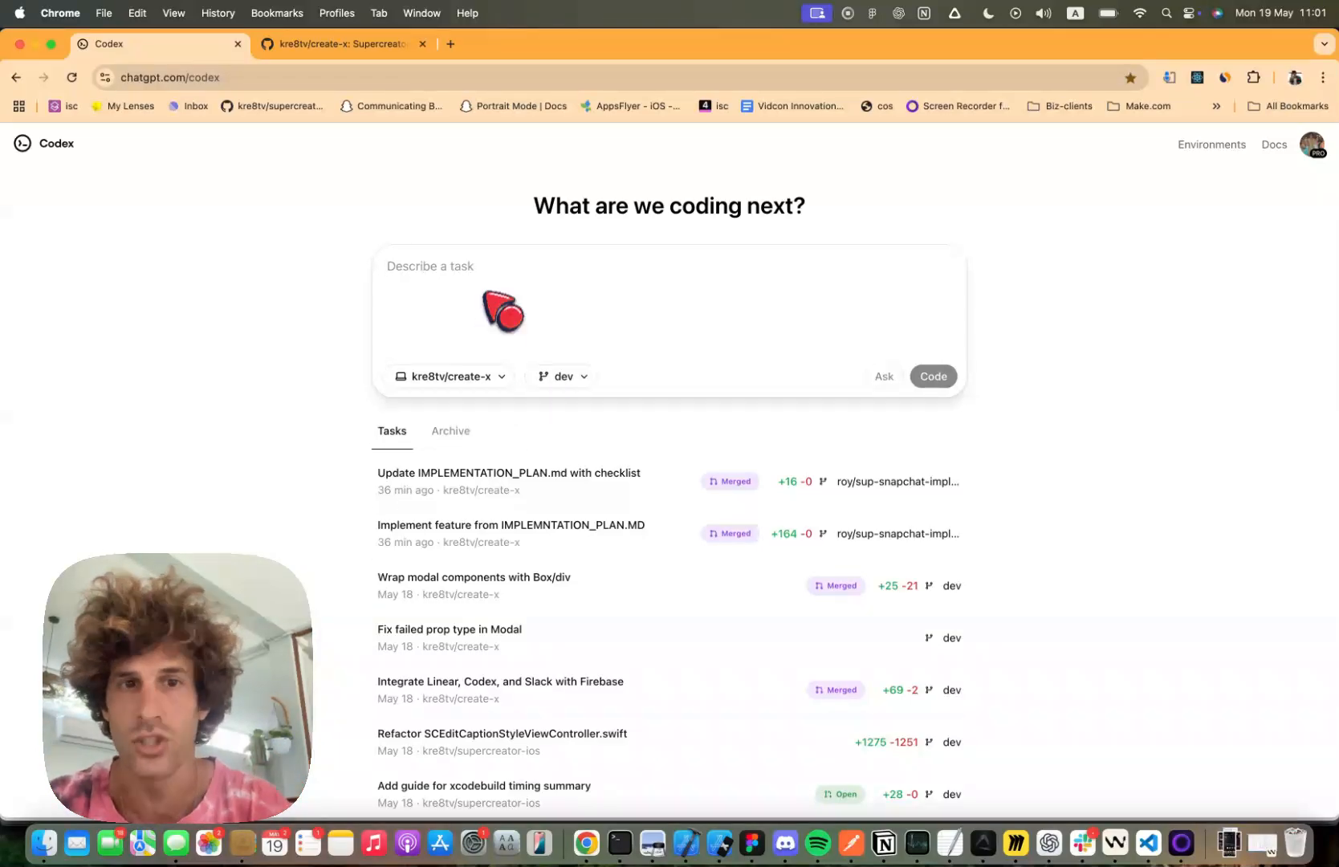
Draft 'refactor this file' in the Codex prompt box before switching to the Miro board
type("refactor this file")
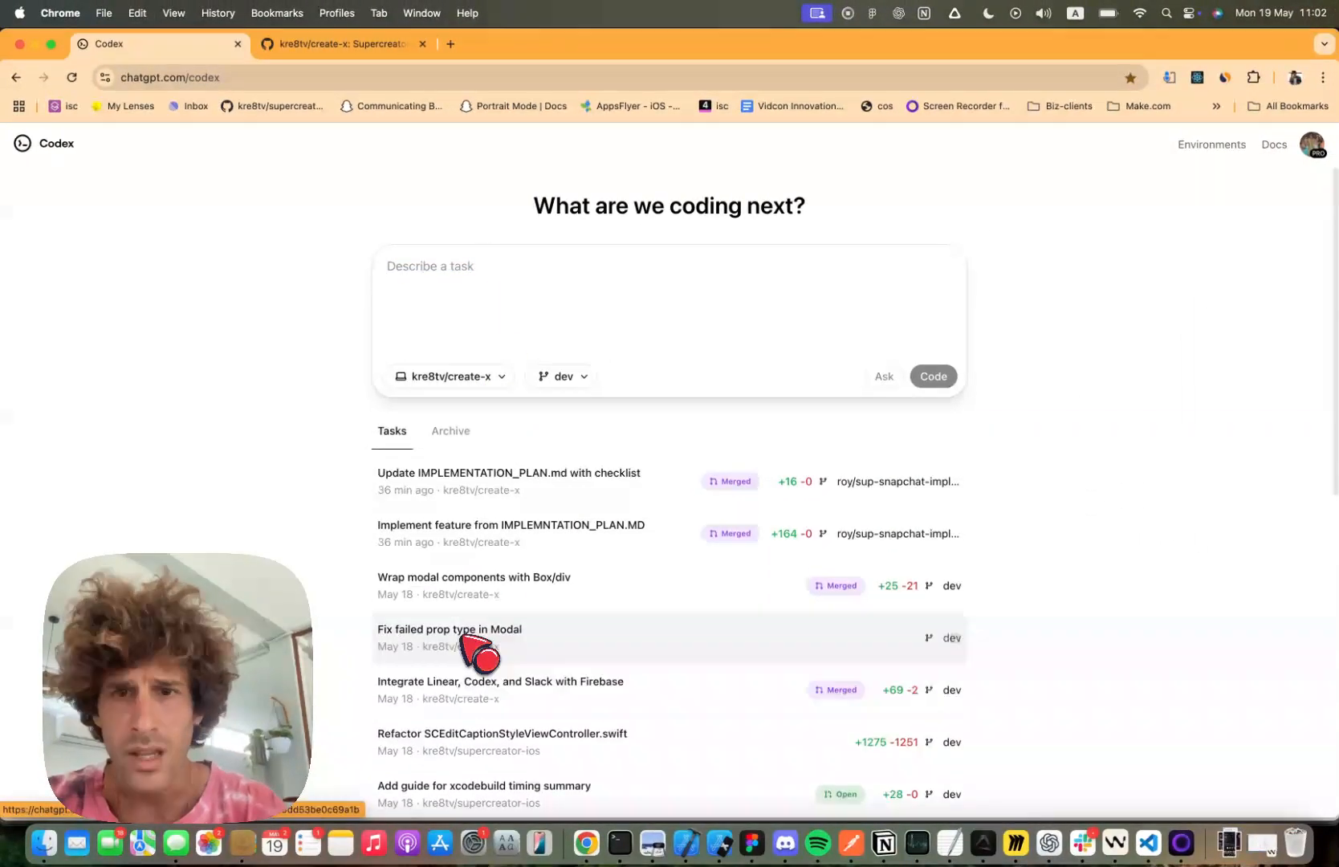
mouse_move(525, 525)
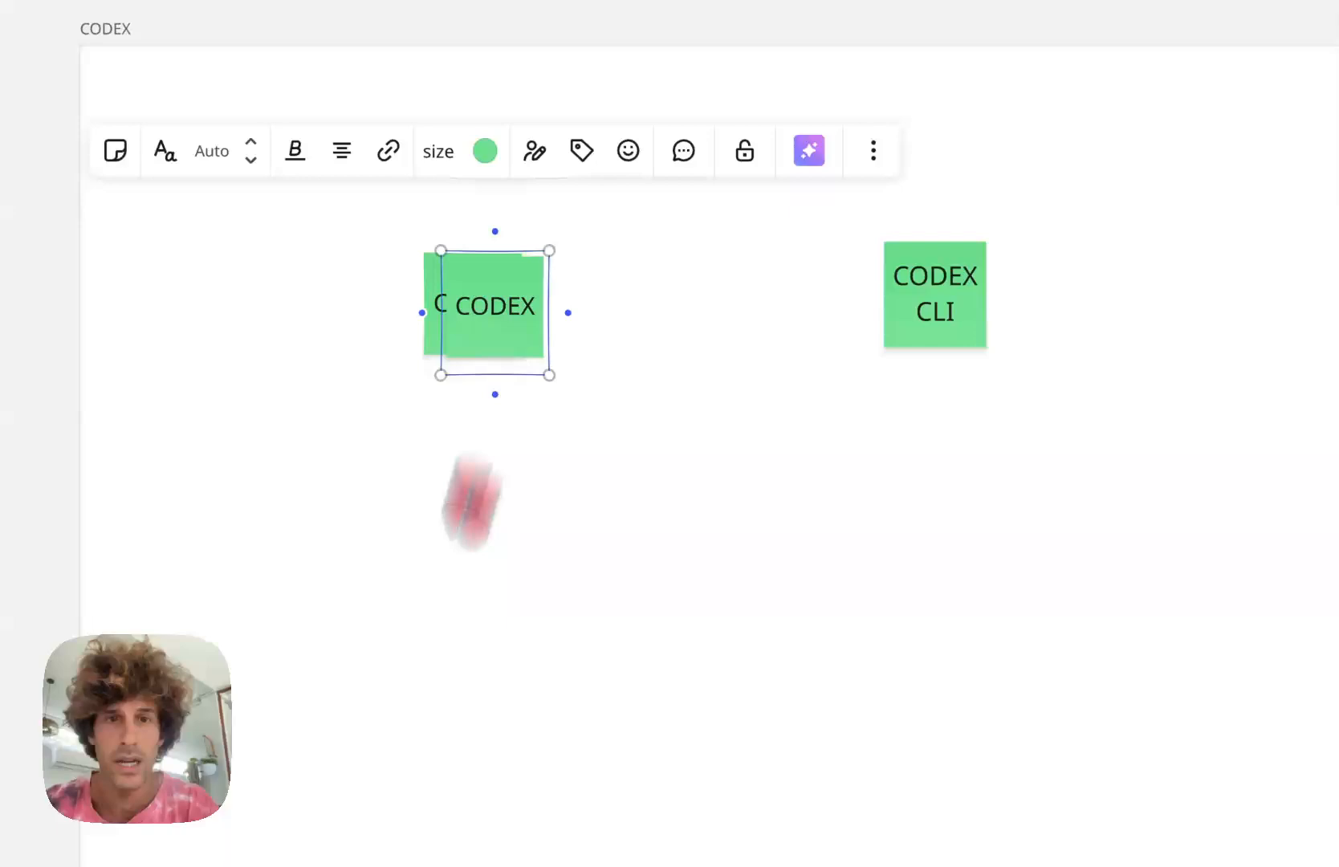
Add yellow notes 'hands on' and 'write + forget' below the CODEX note
left_click(485, 151)
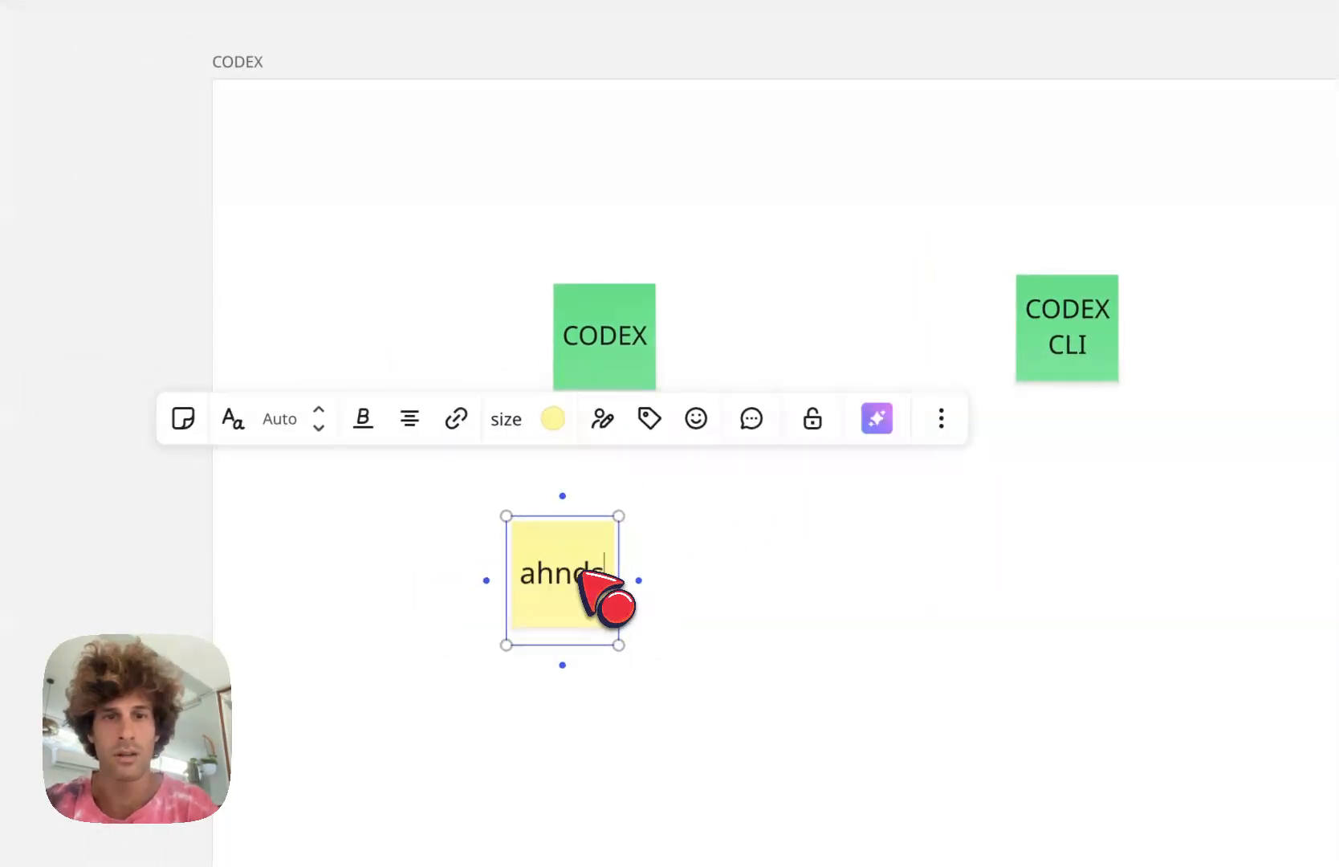
type("hands")
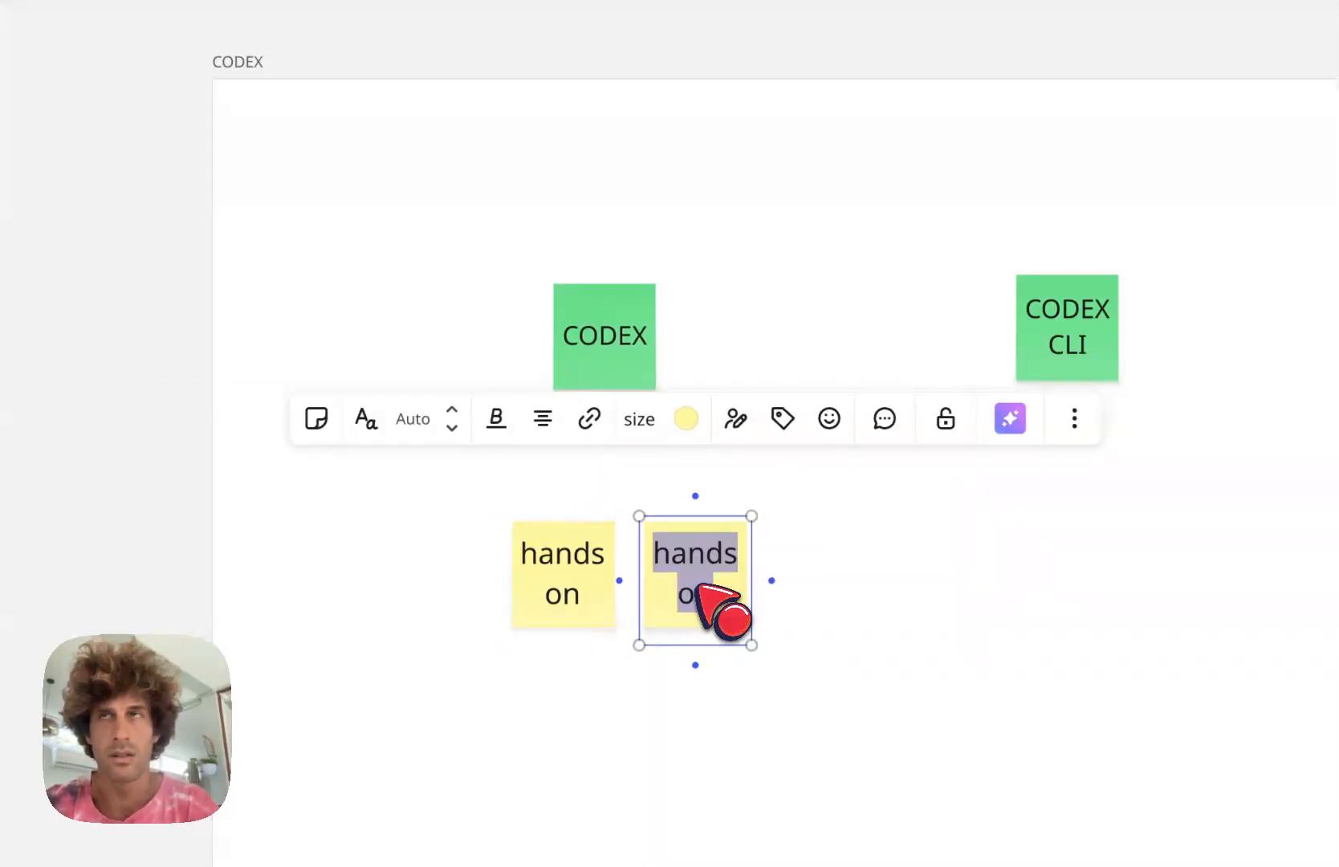
mouse_move(726, 597)
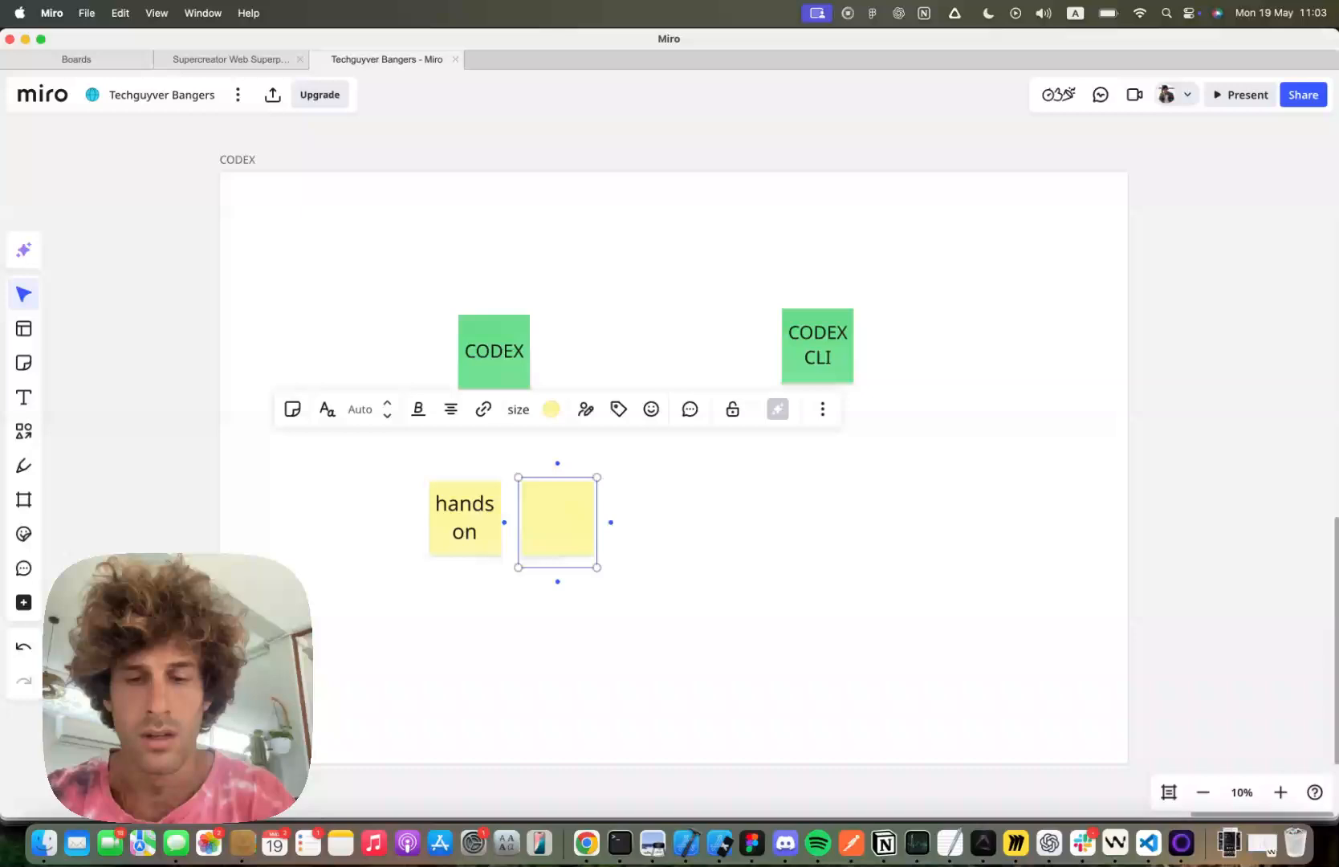
type("write + forget")
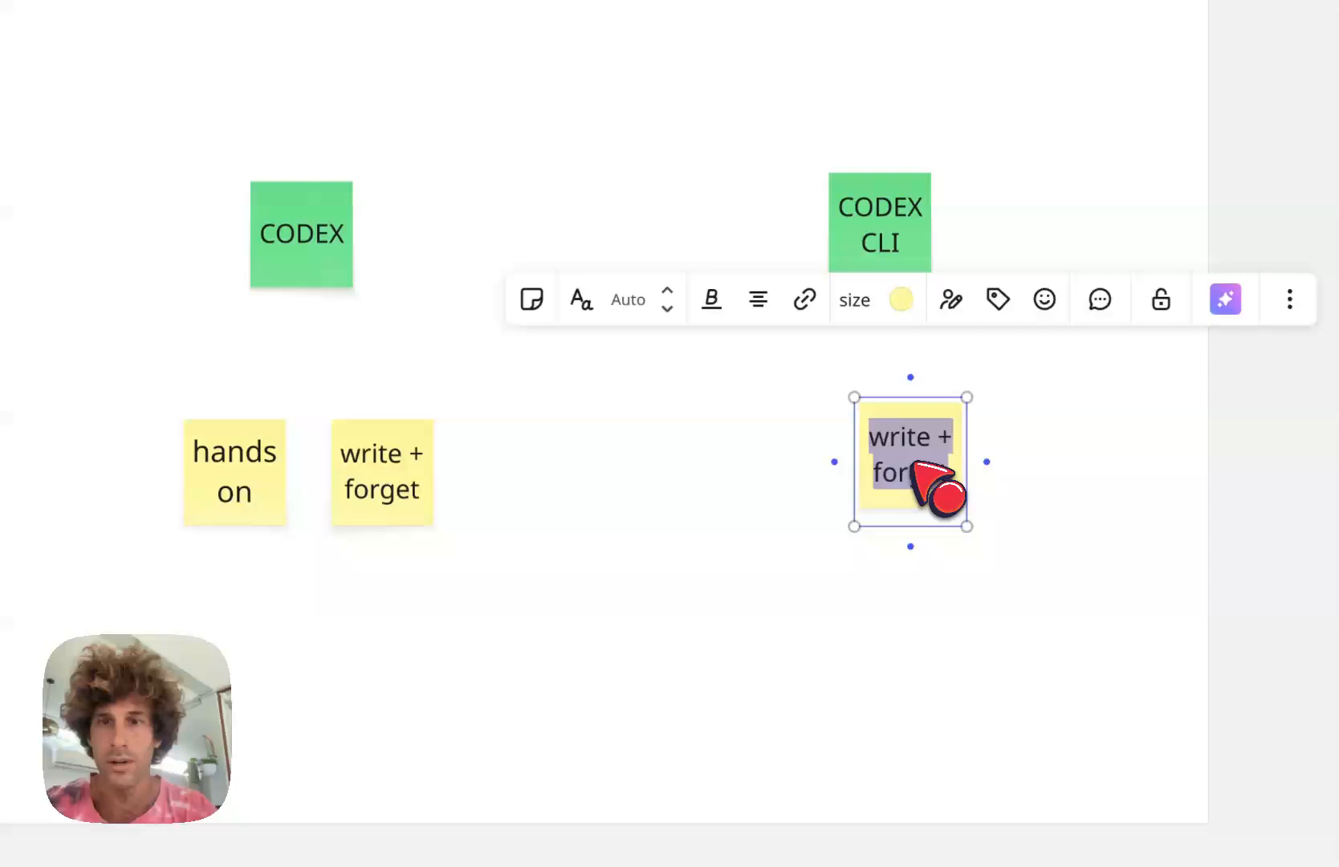
Add 'lbirary' and 'install on your BE / server' notes under CODEX CLI, placed side by side
type("lbirary")
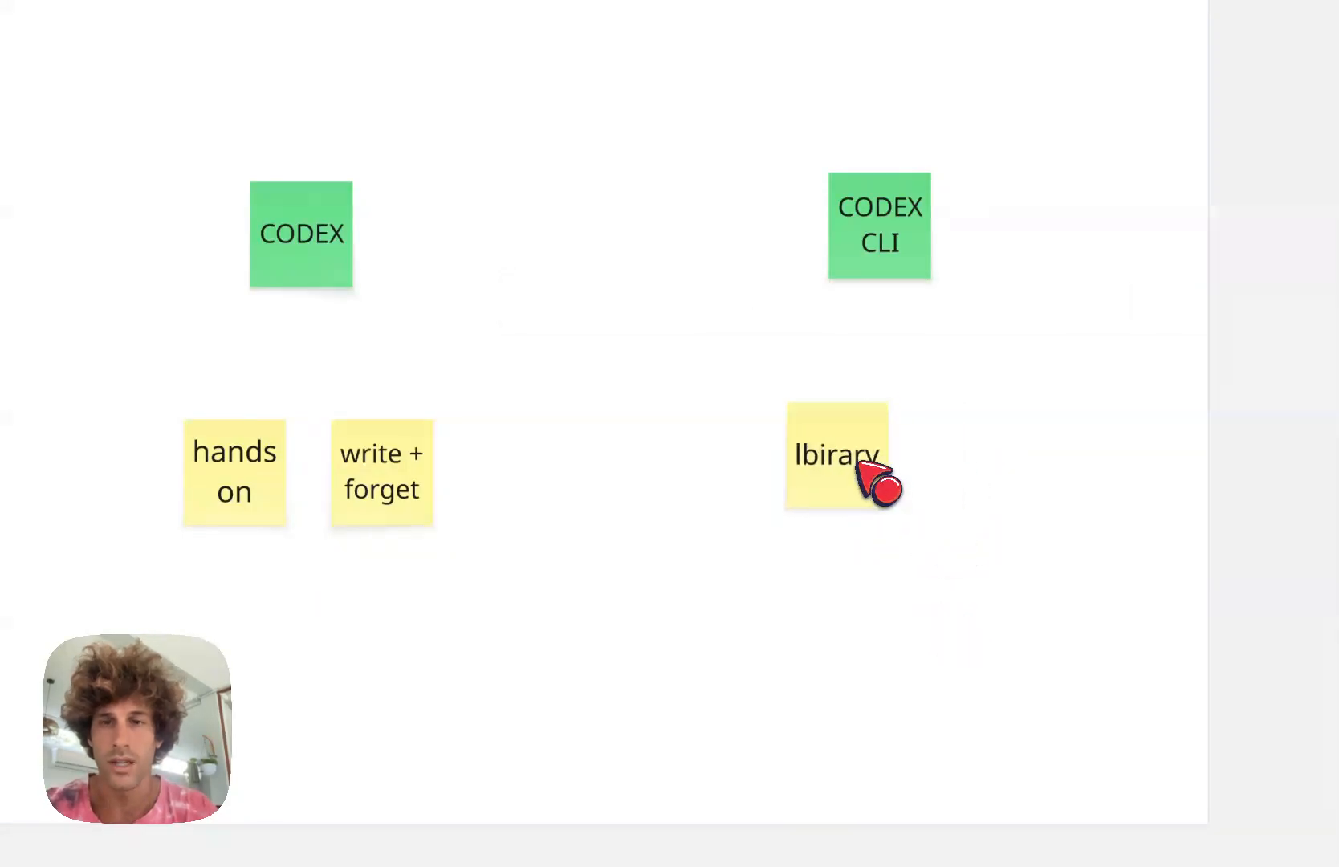
type("install on")
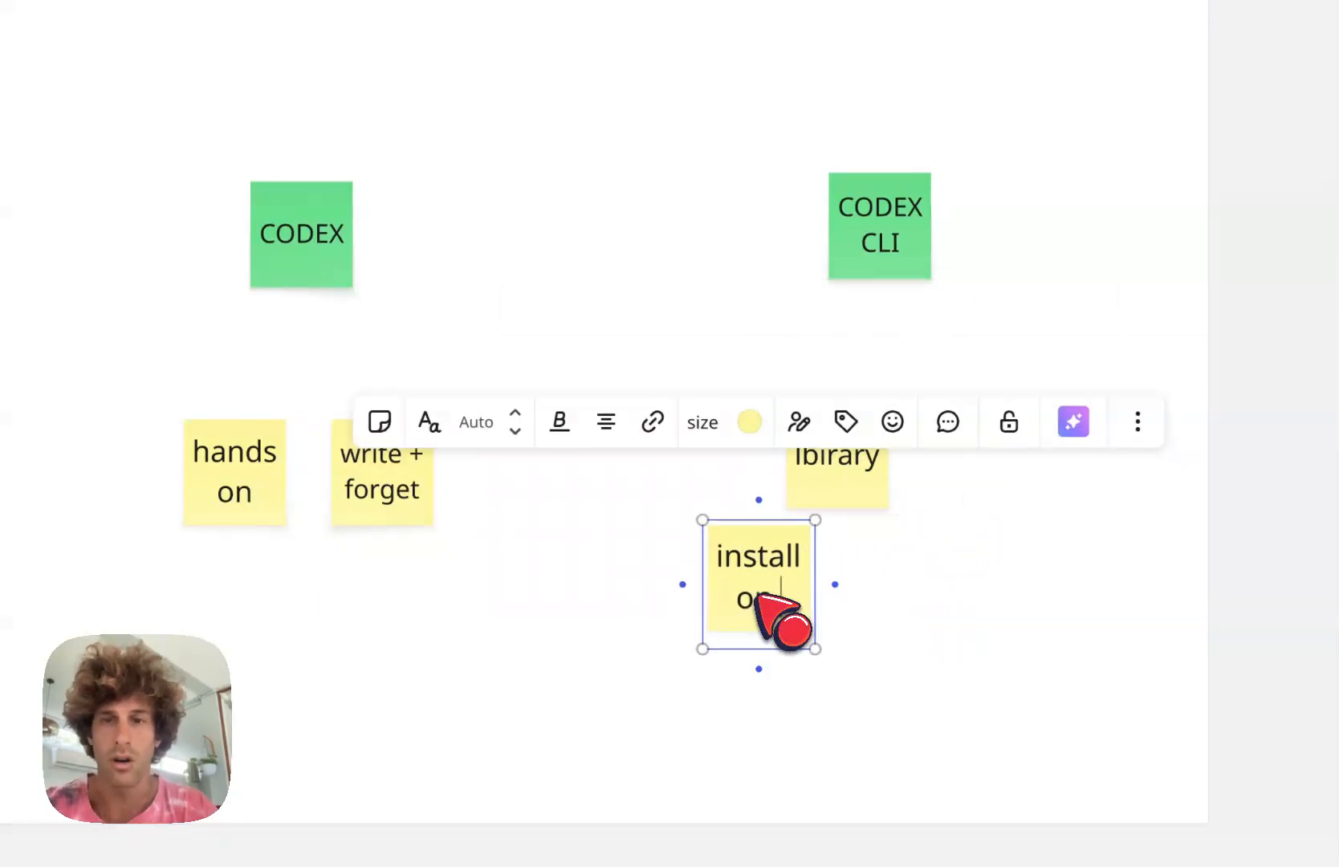
type("your BE / server")
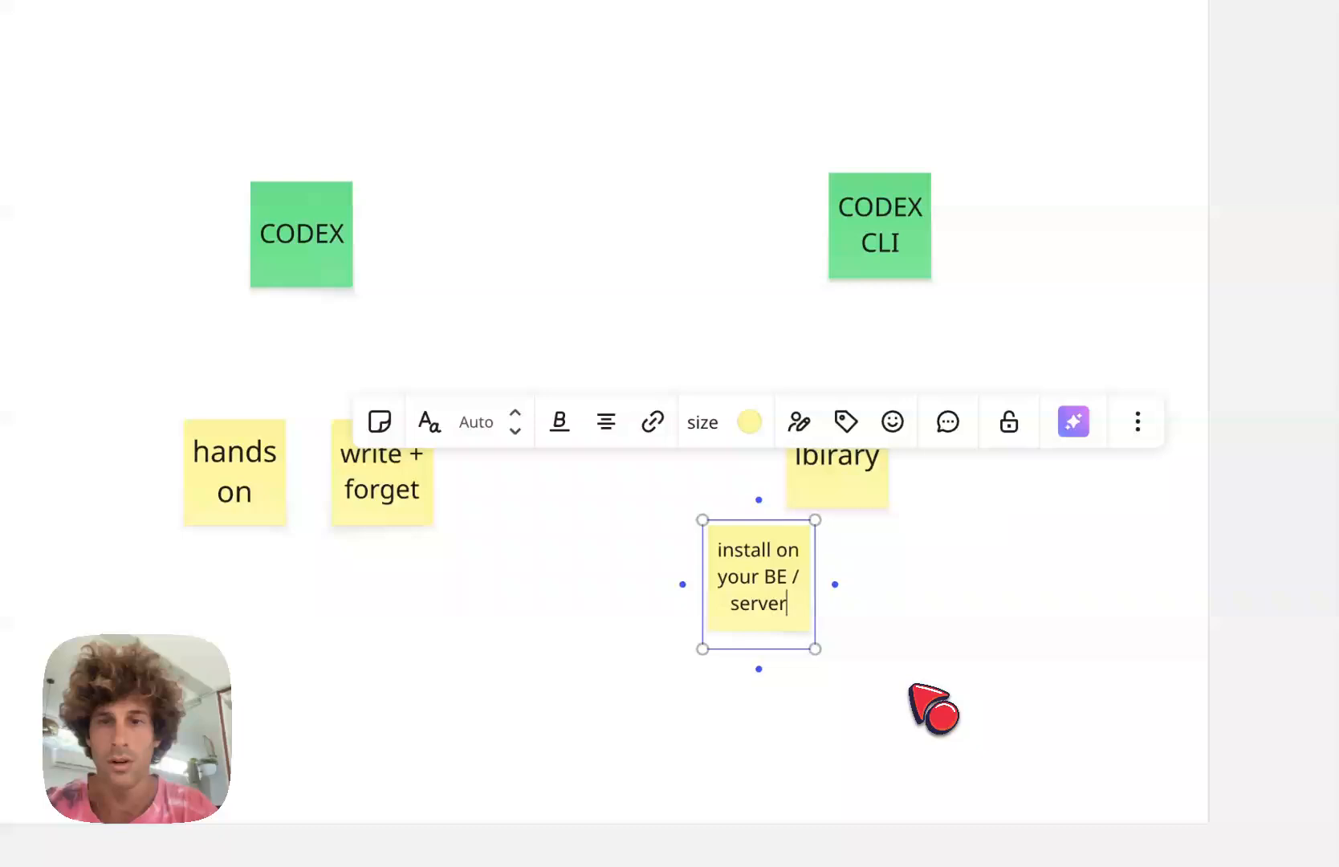
left_click_drag(758, 577, 820, 594)
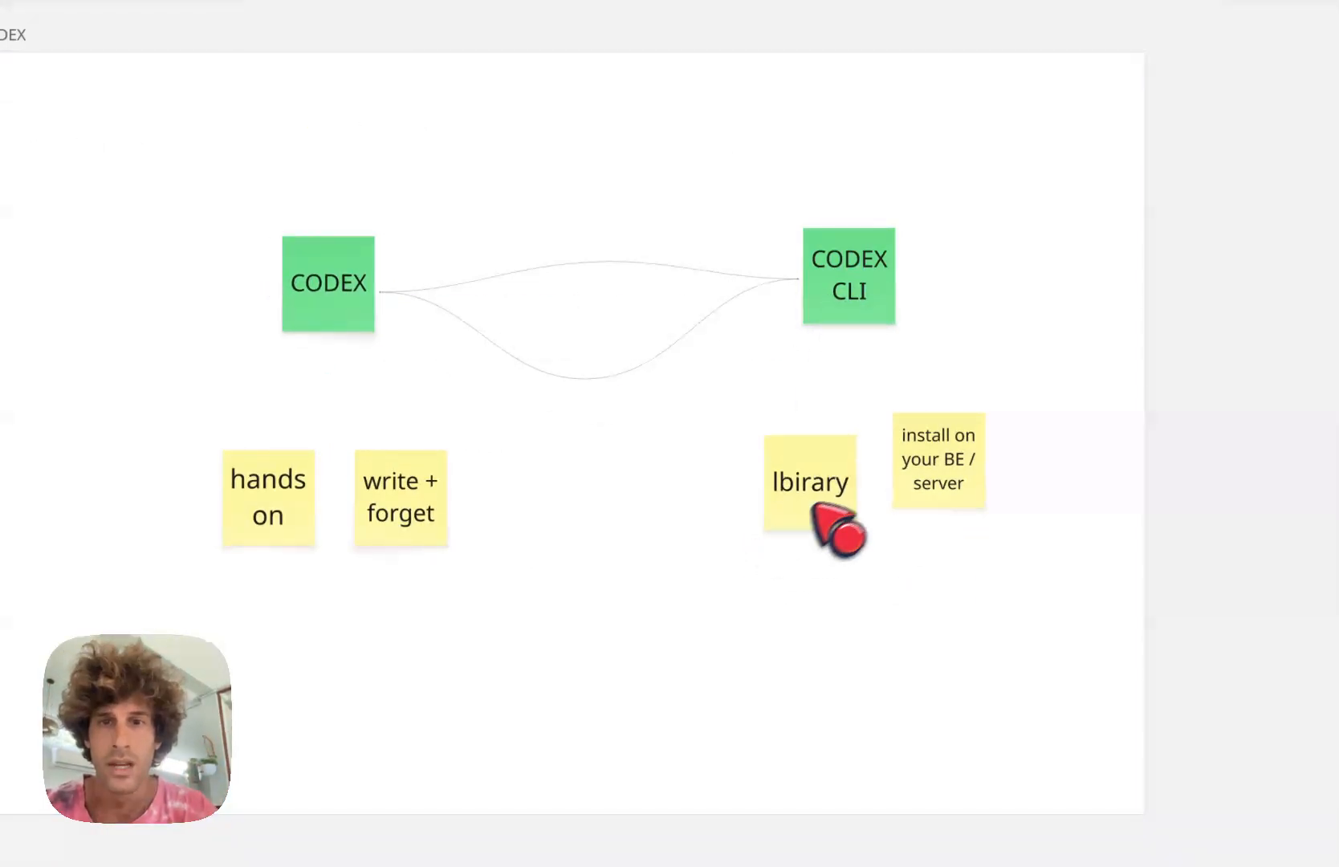
Place a 'connection' note between CODEX and CODEX CLI and link a BRAIN note to CODEX
left_click(798, 498)
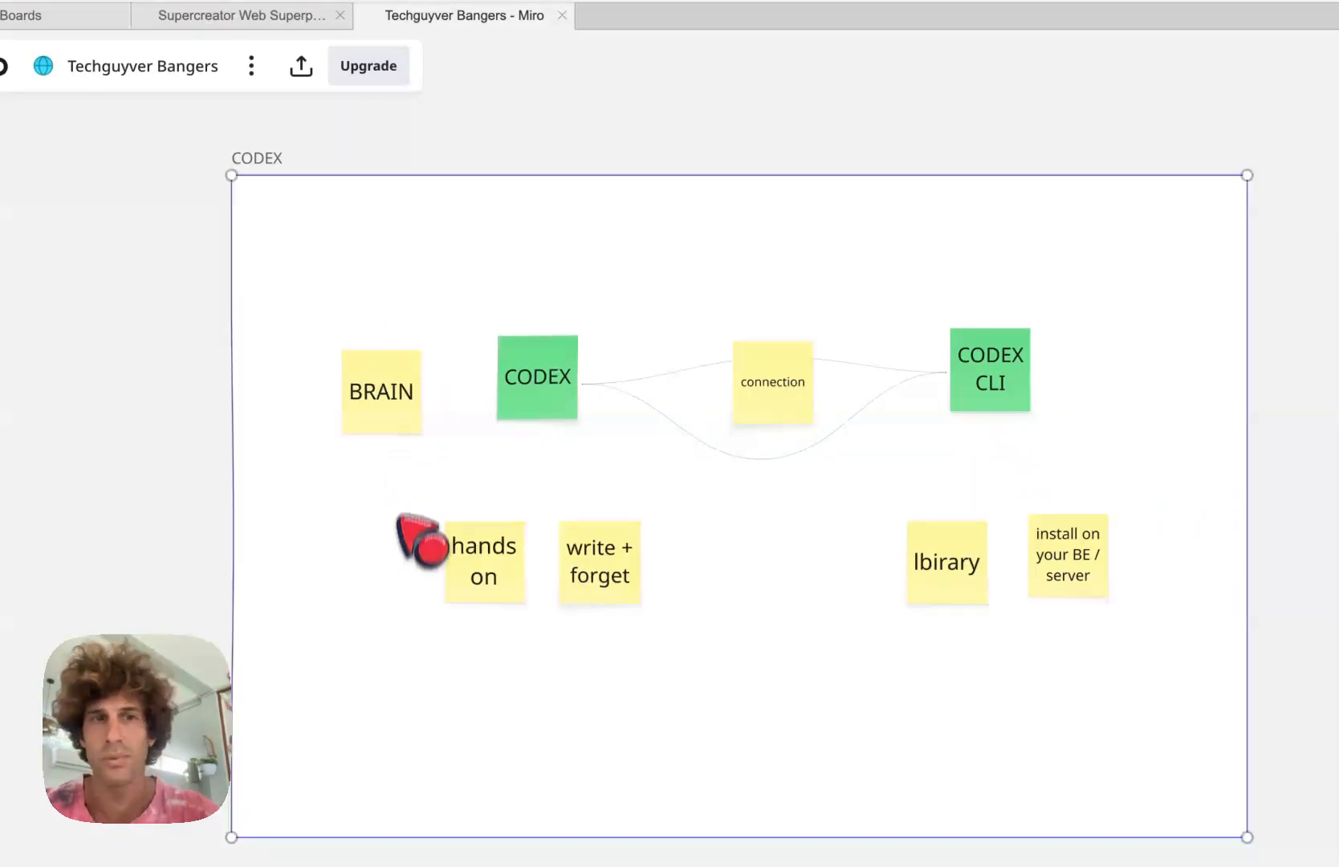
left_click(538, 375)
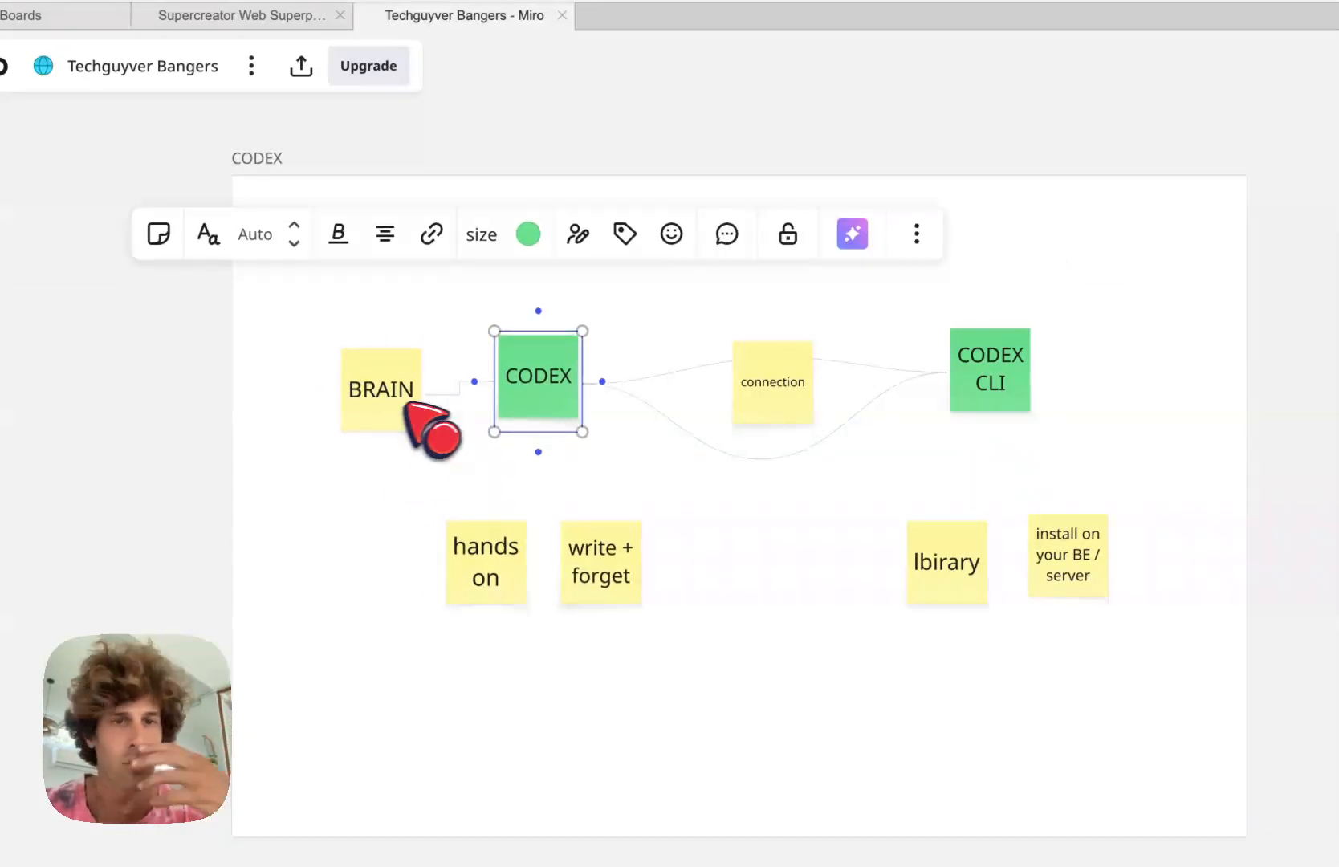
left_click(388, 393)
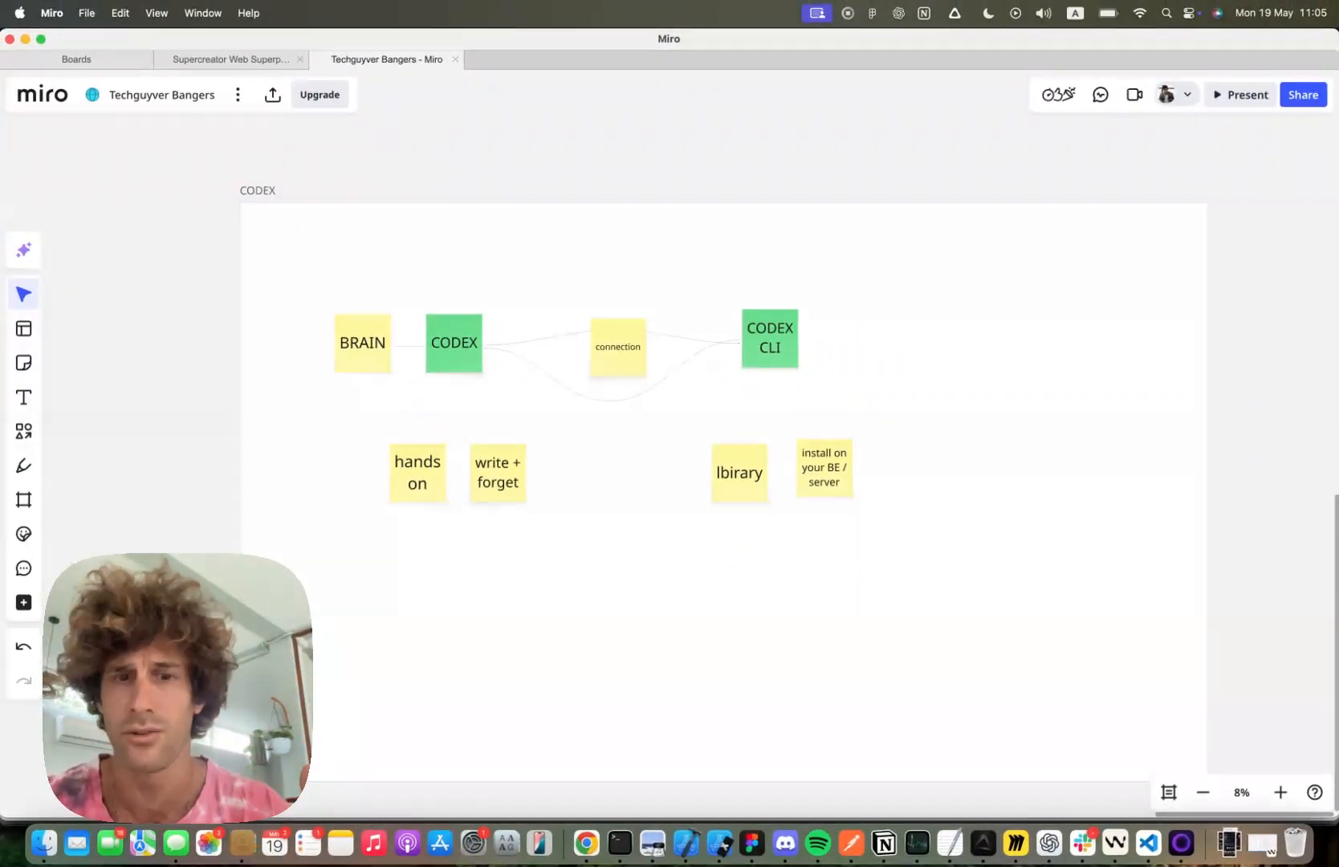
Add an 'a bug on Sentry' note and a BACKEND SERver note branching from CODEX CLI
left_click(769, 339)
type("every time there is")
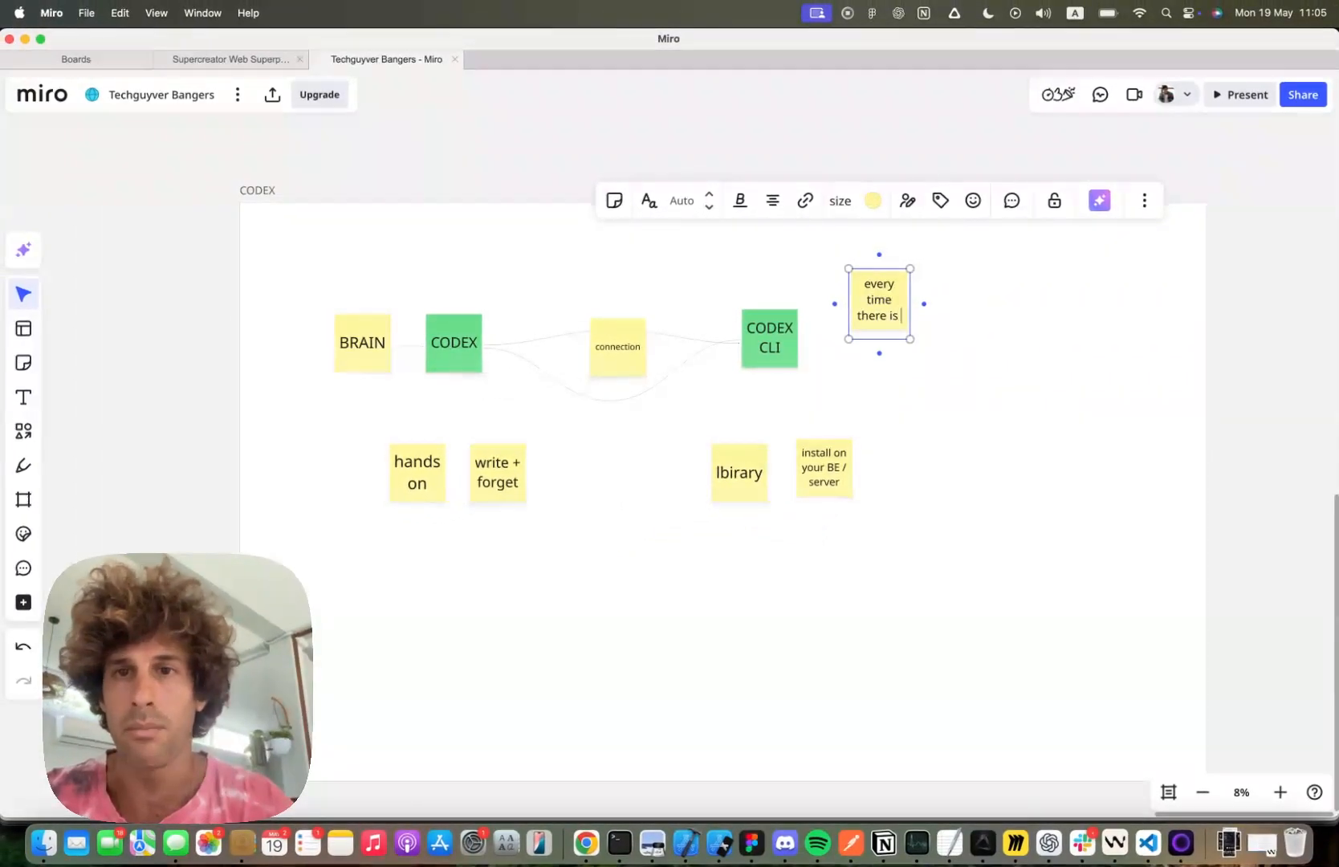
type("a bug on Sentry/Firebase")
type("SLCAK")
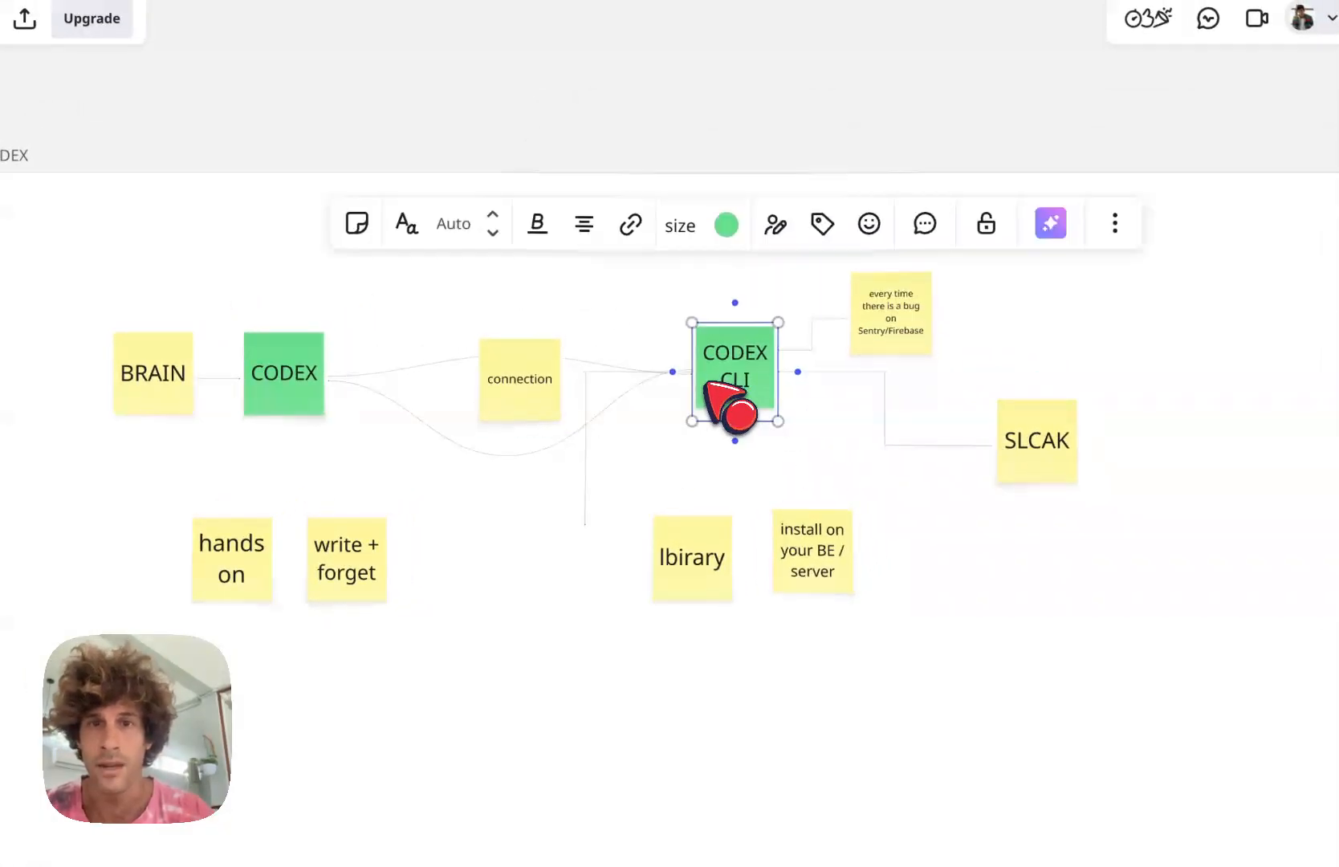
right_click(734, 393)
type("BACKEND")
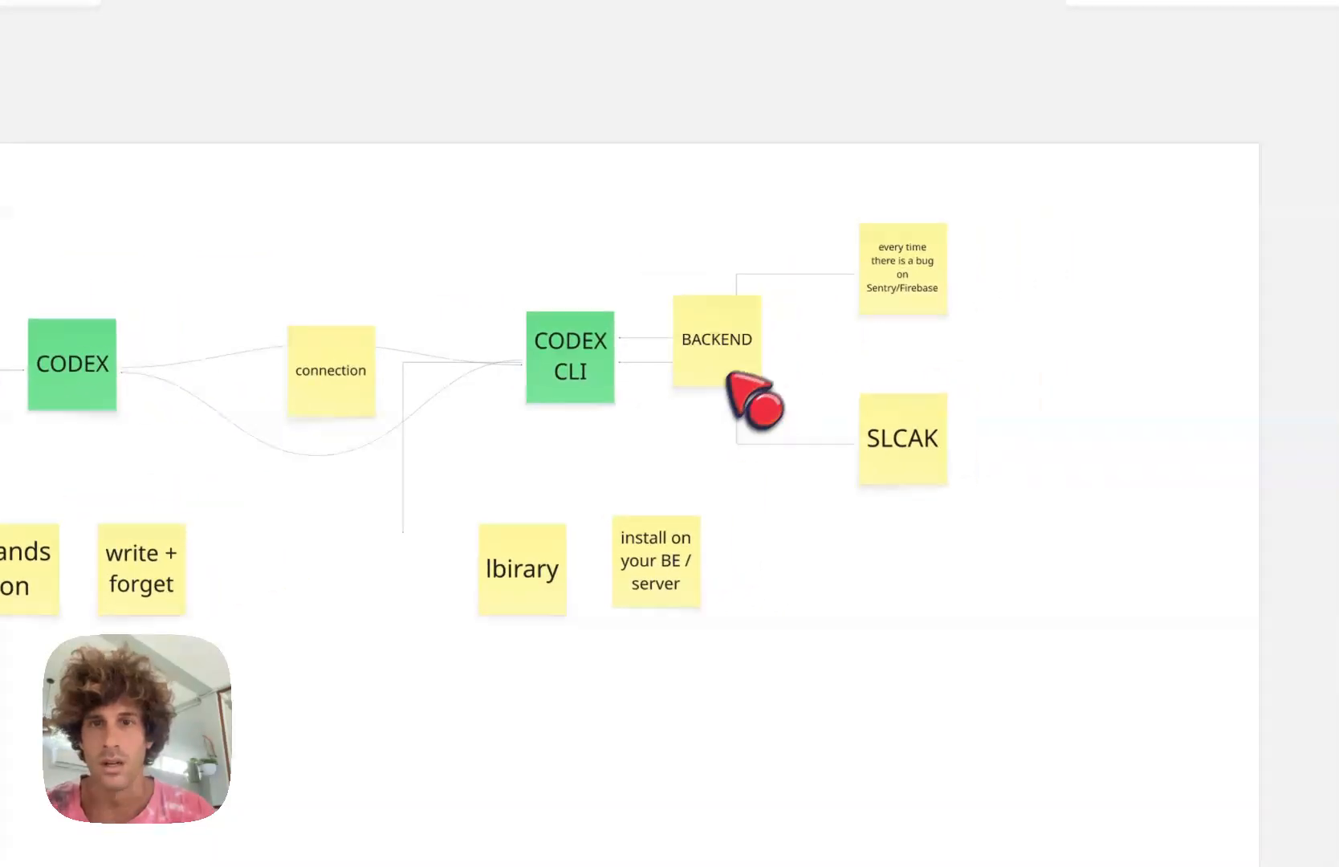
type("SERver")
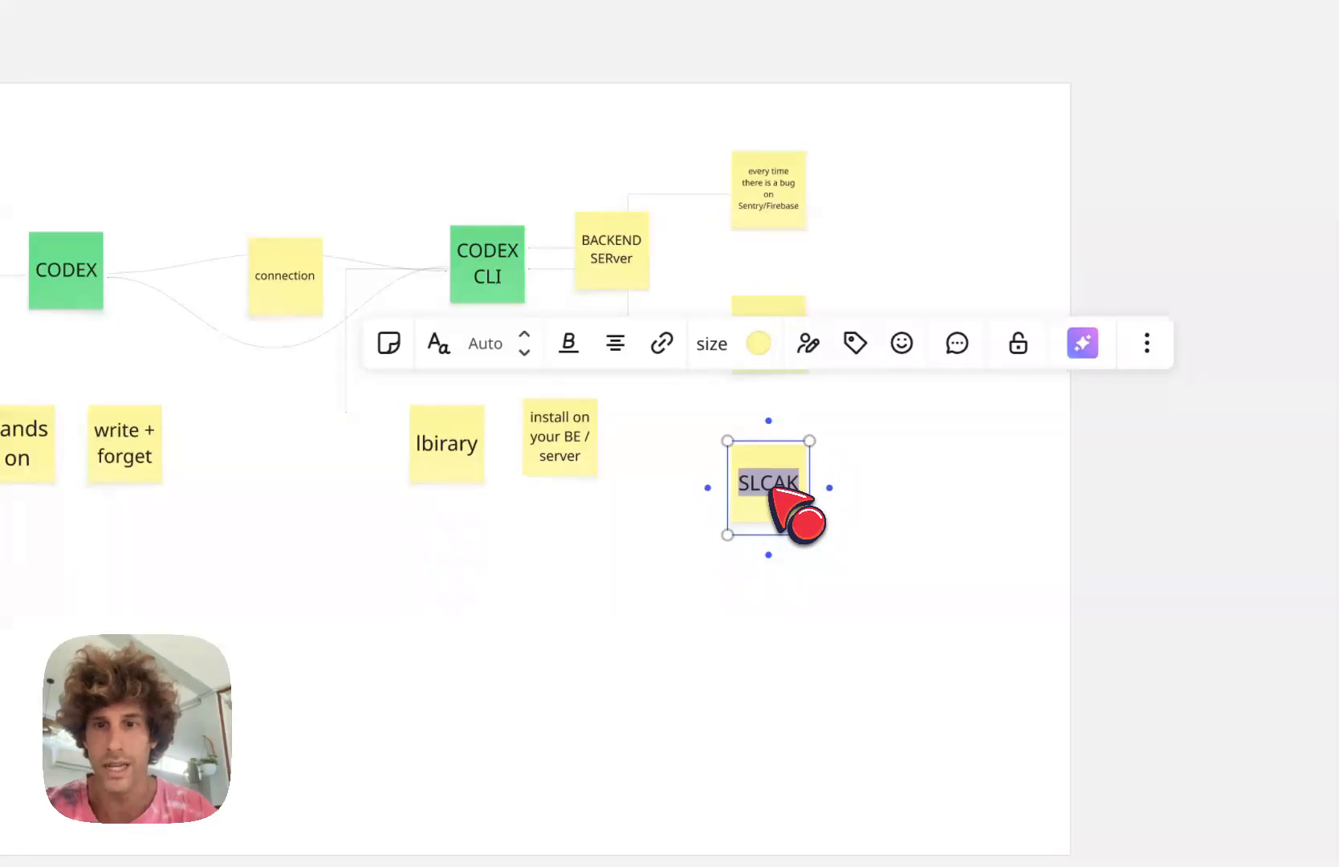
Add a 'drawing a feature' note and role notes 'productes' and 'qa' in a new cluster
type("drawing a feature")
type("image -> prompt")
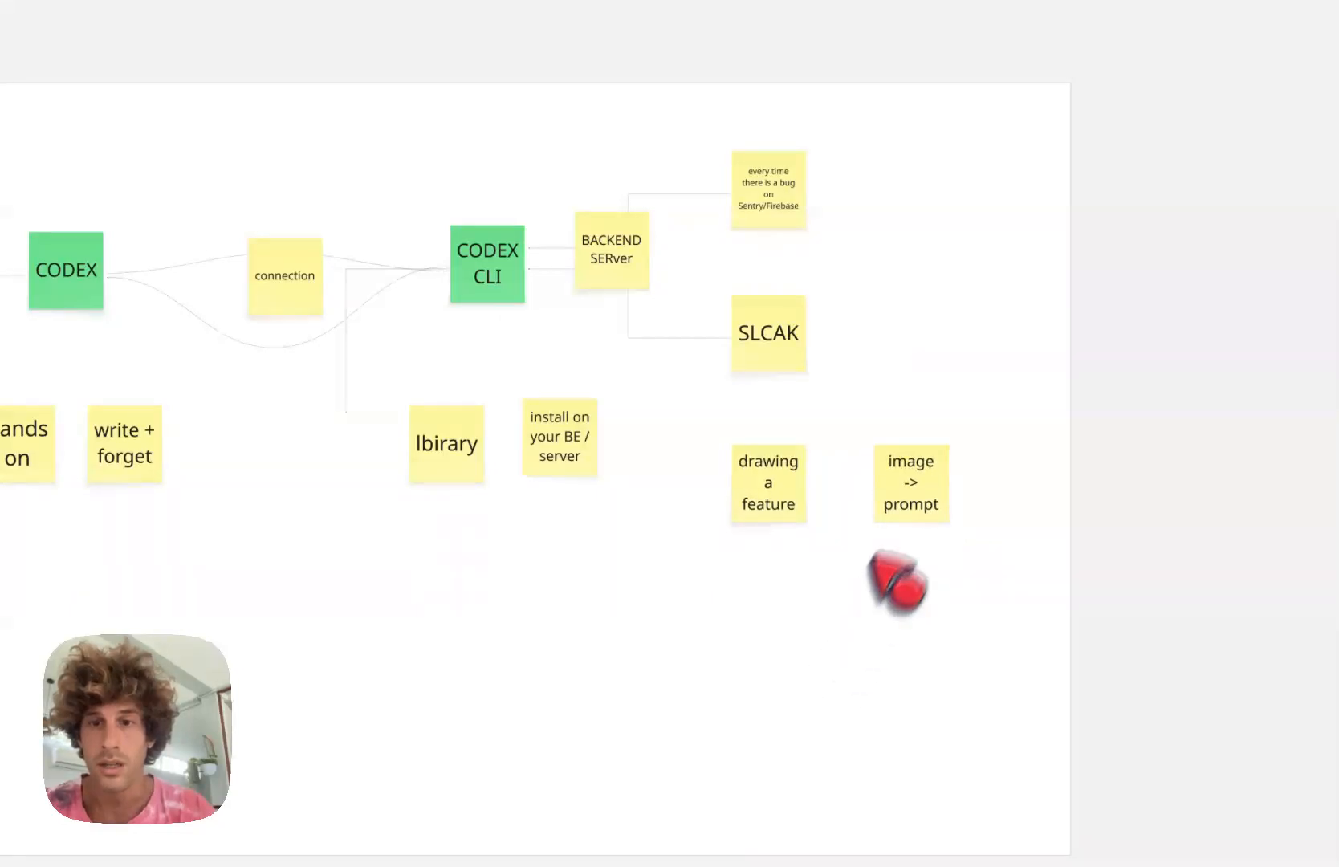
left_click(610, 250)
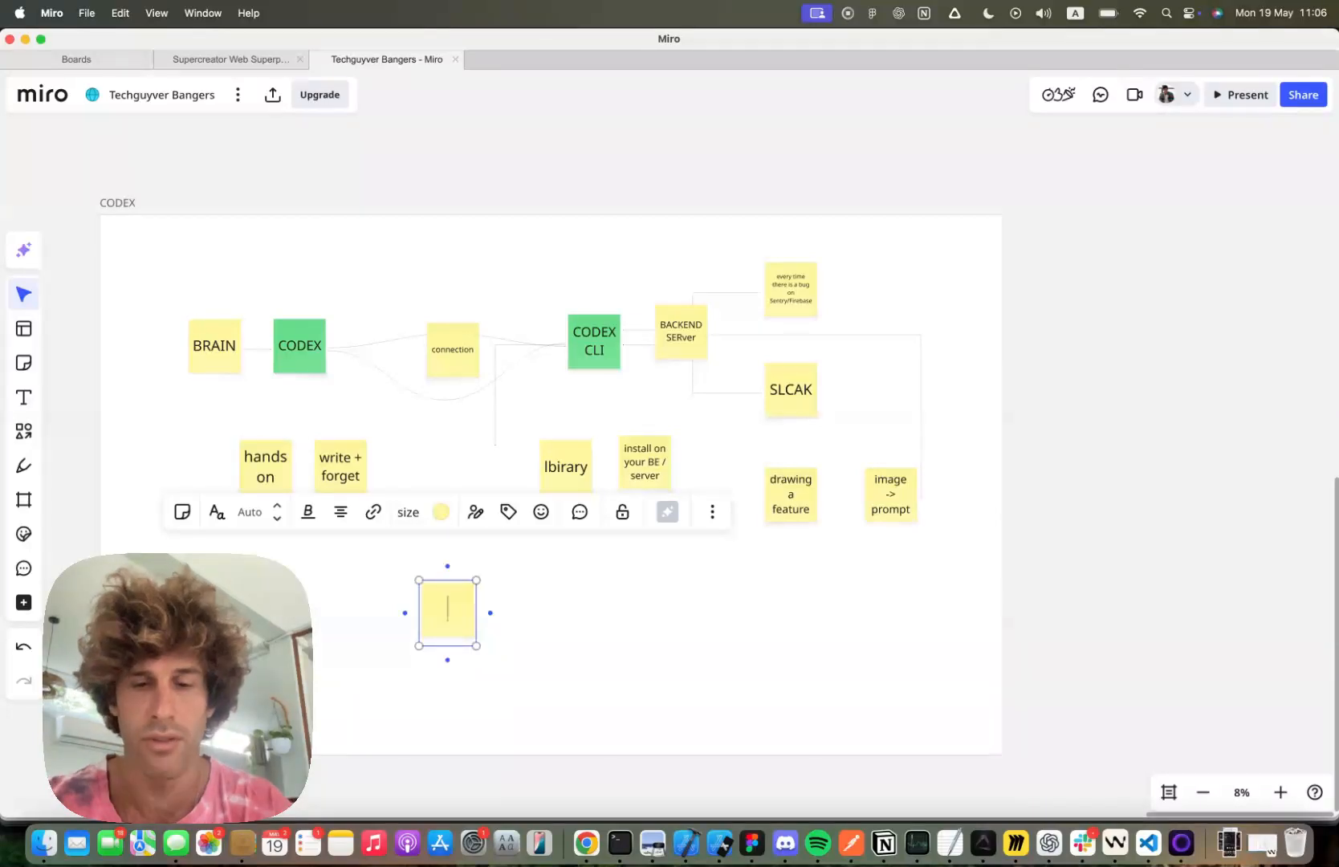
type("productes")
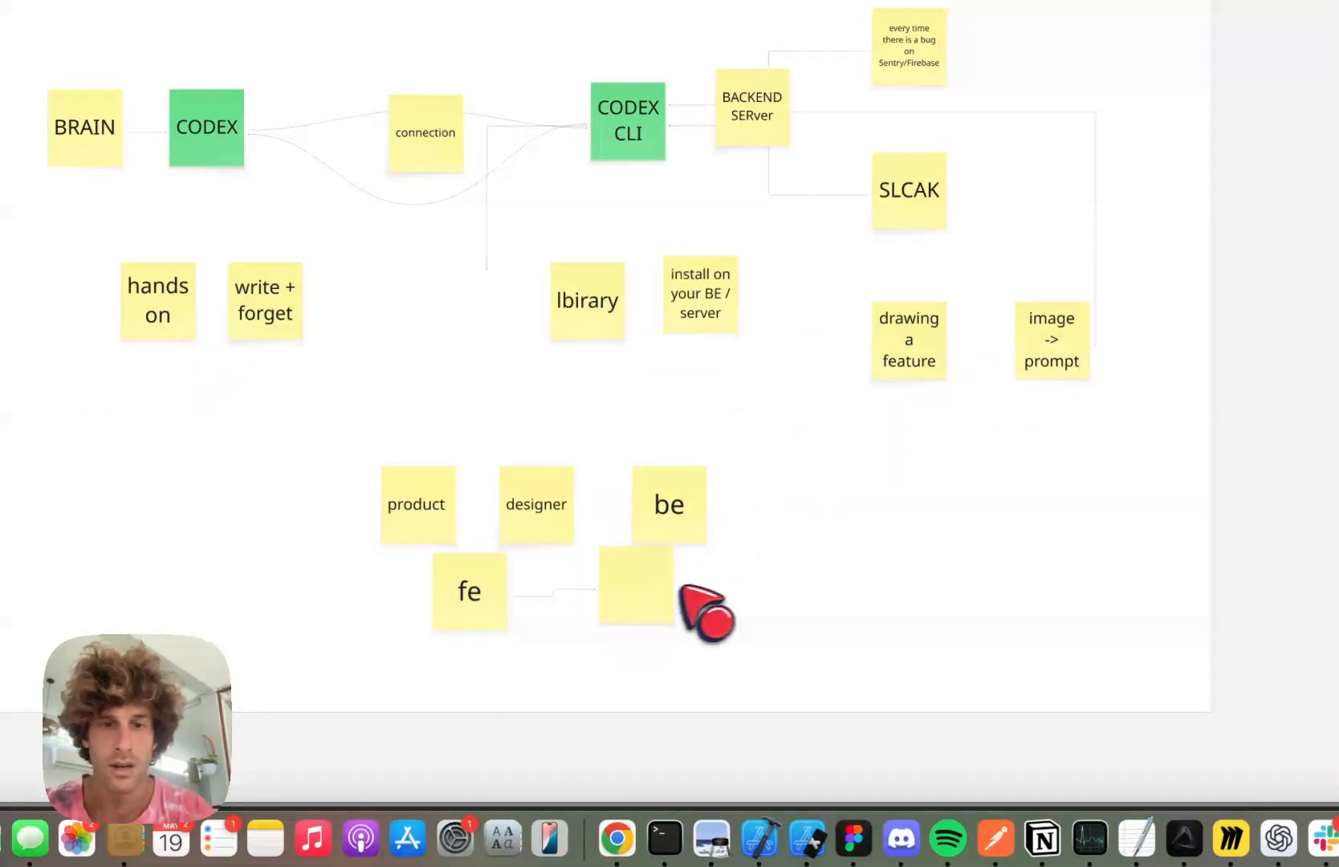
type("qa")
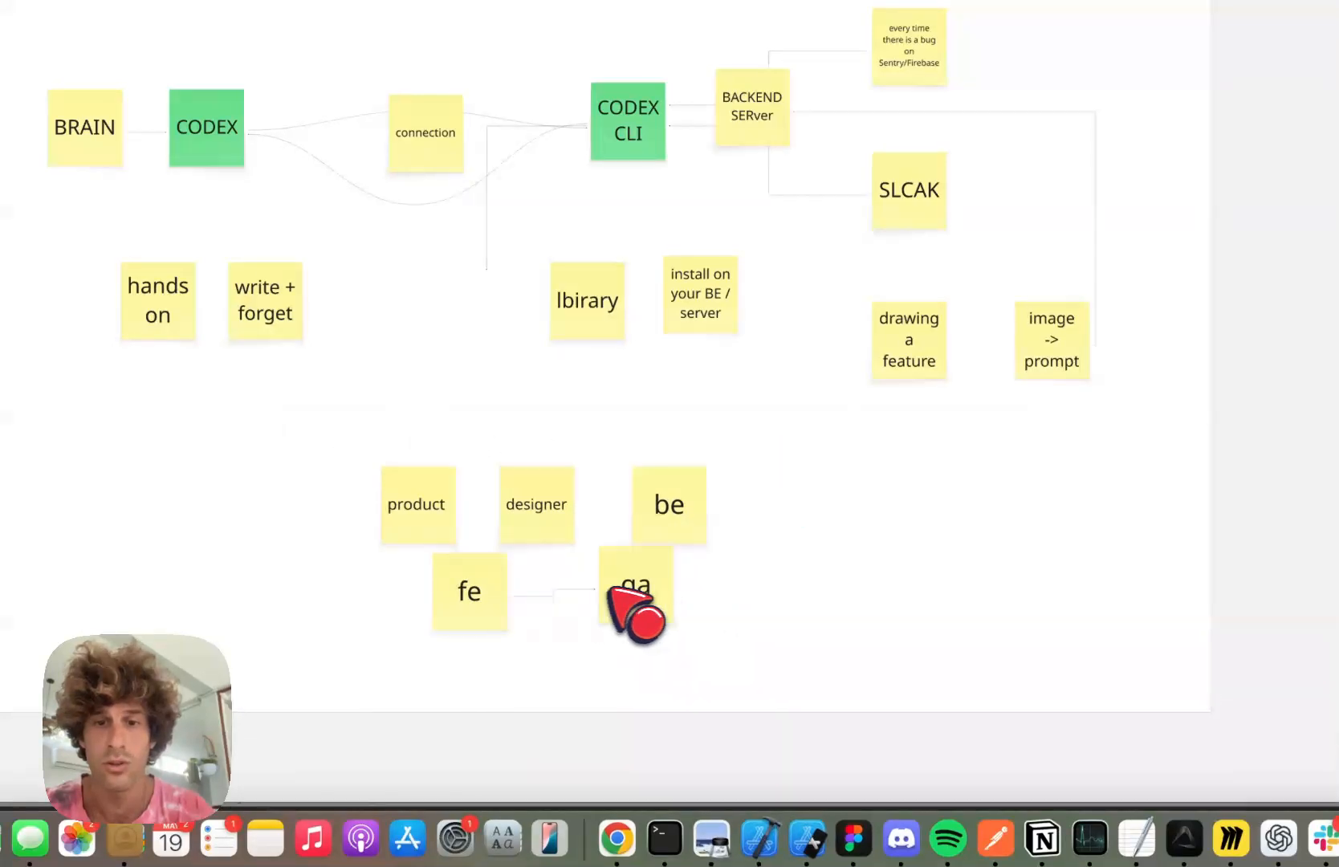